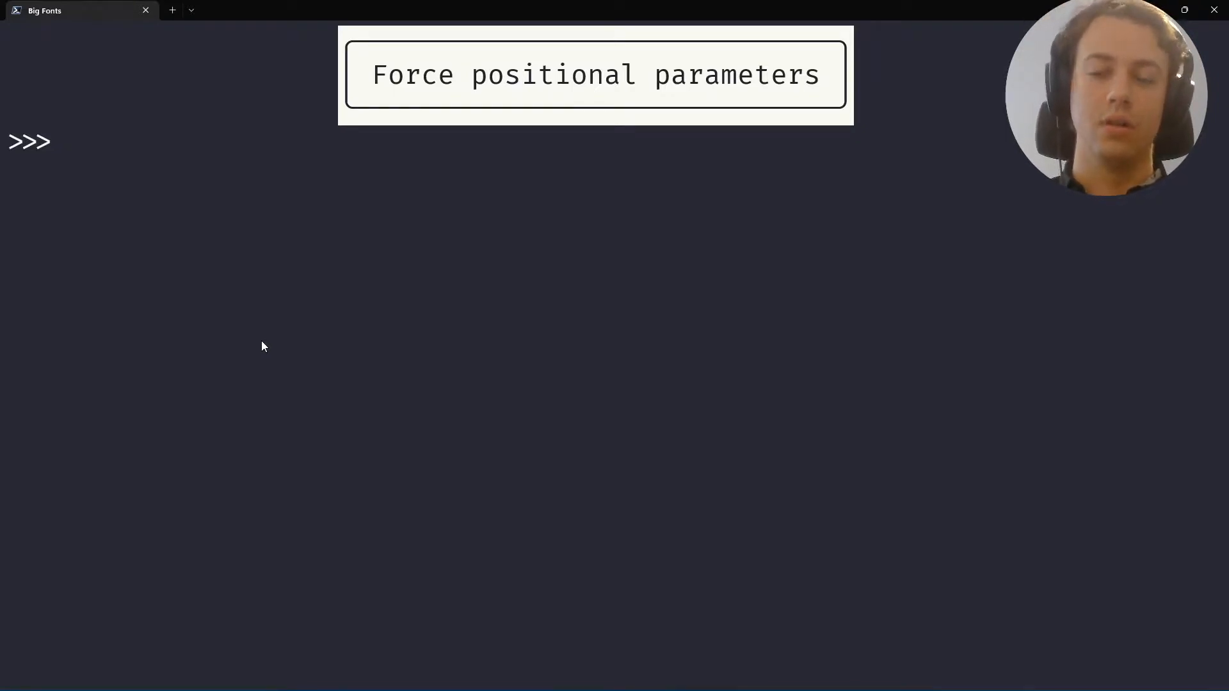
Write the signature line def add(a, b, print_result): at the prompt
type("def")
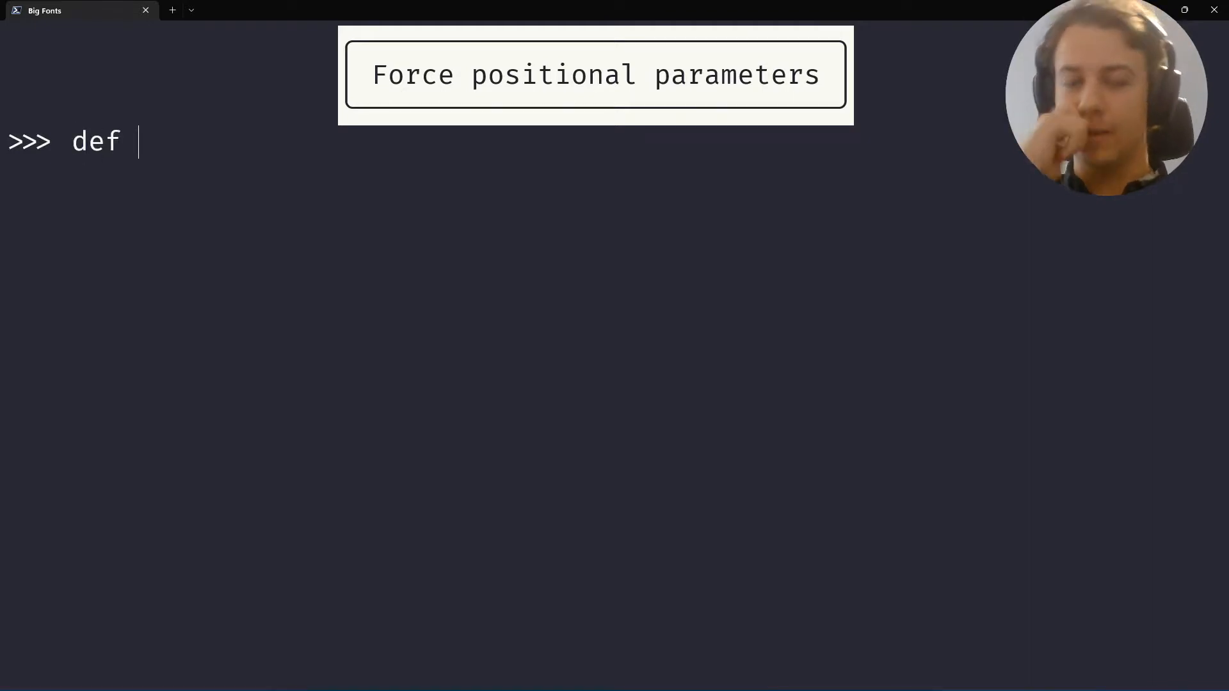
type("add(a")
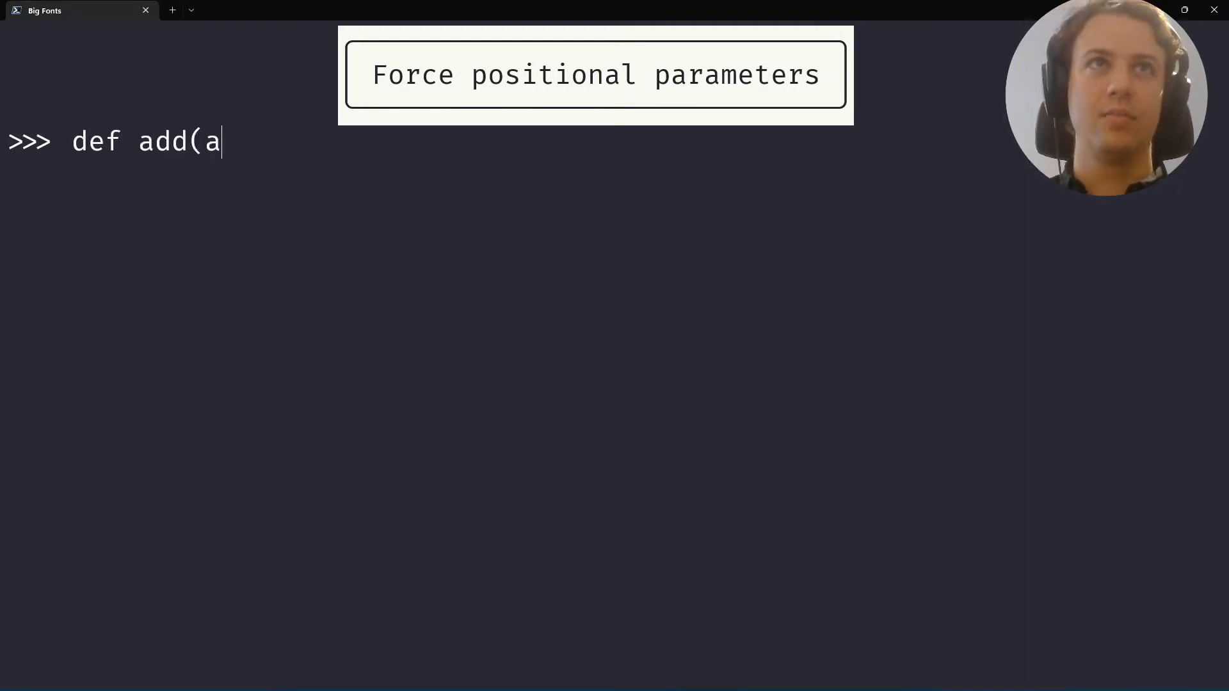
type(", b,")
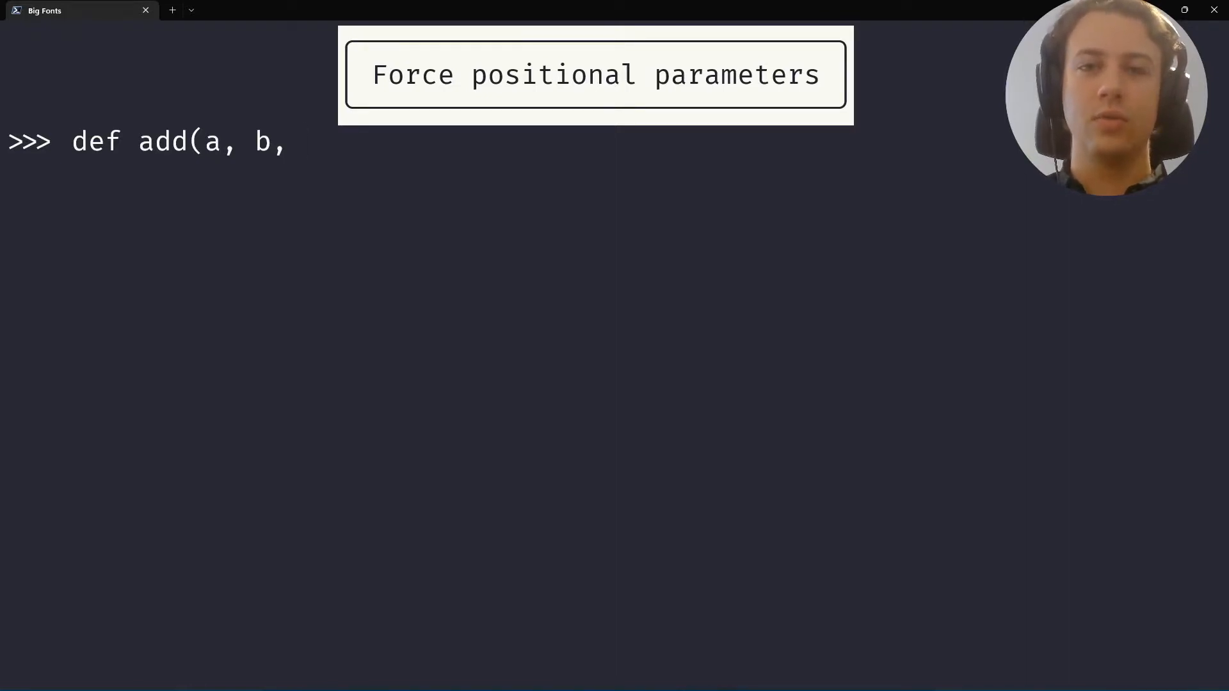
type("print_result")
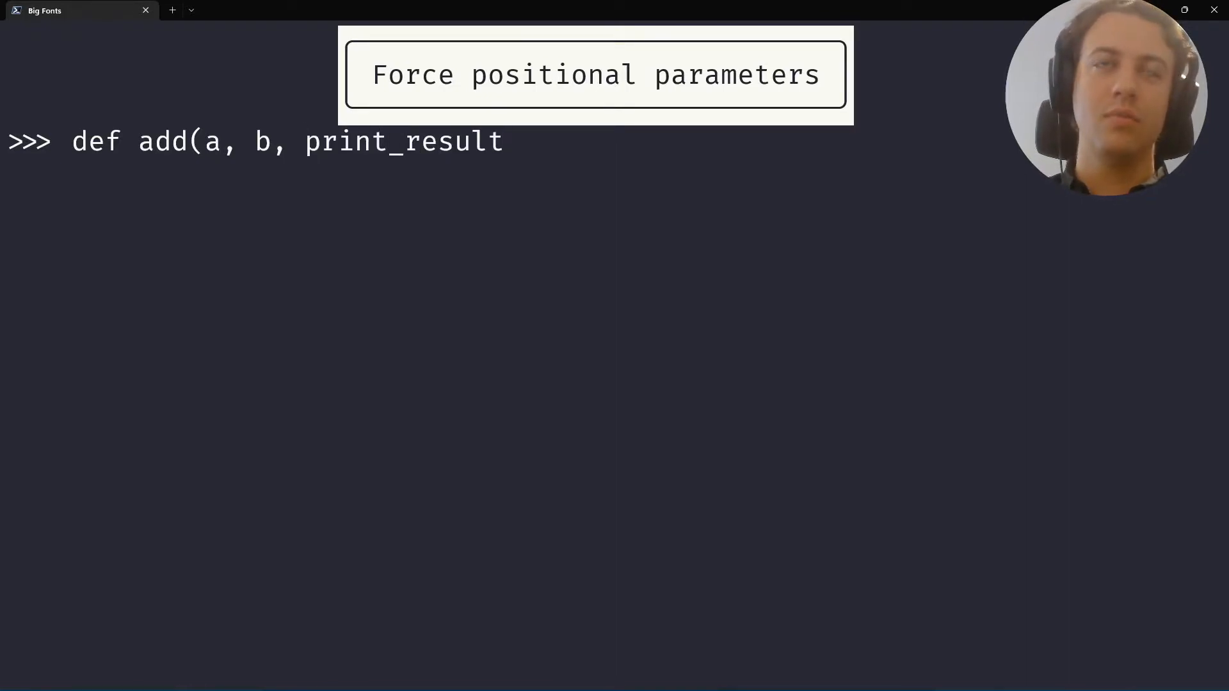
type("):")
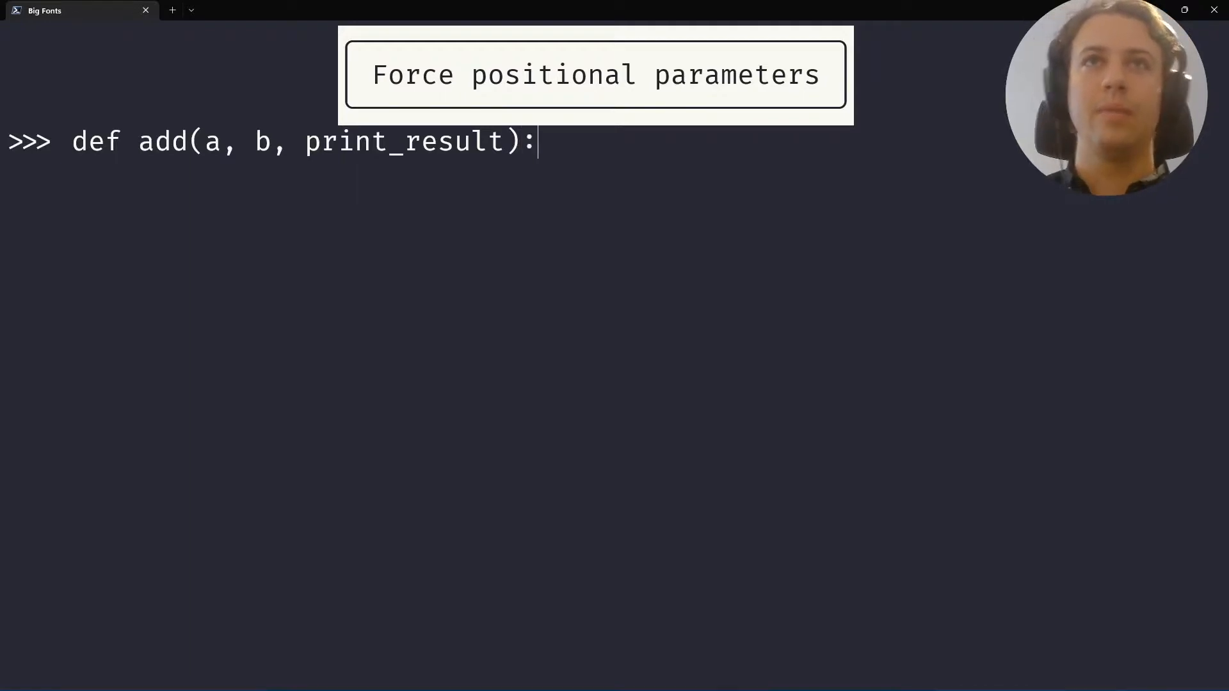
double_click(403, 142)
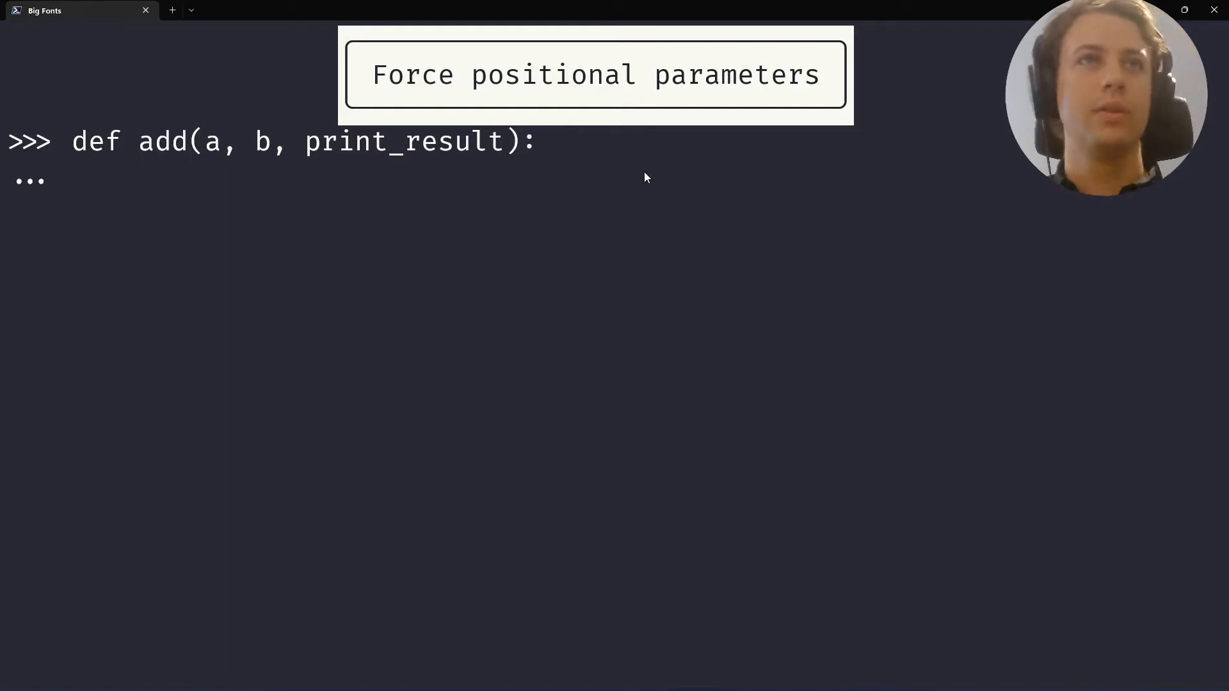
Add the body: if print_result prints a + b, else returns it
type("i")
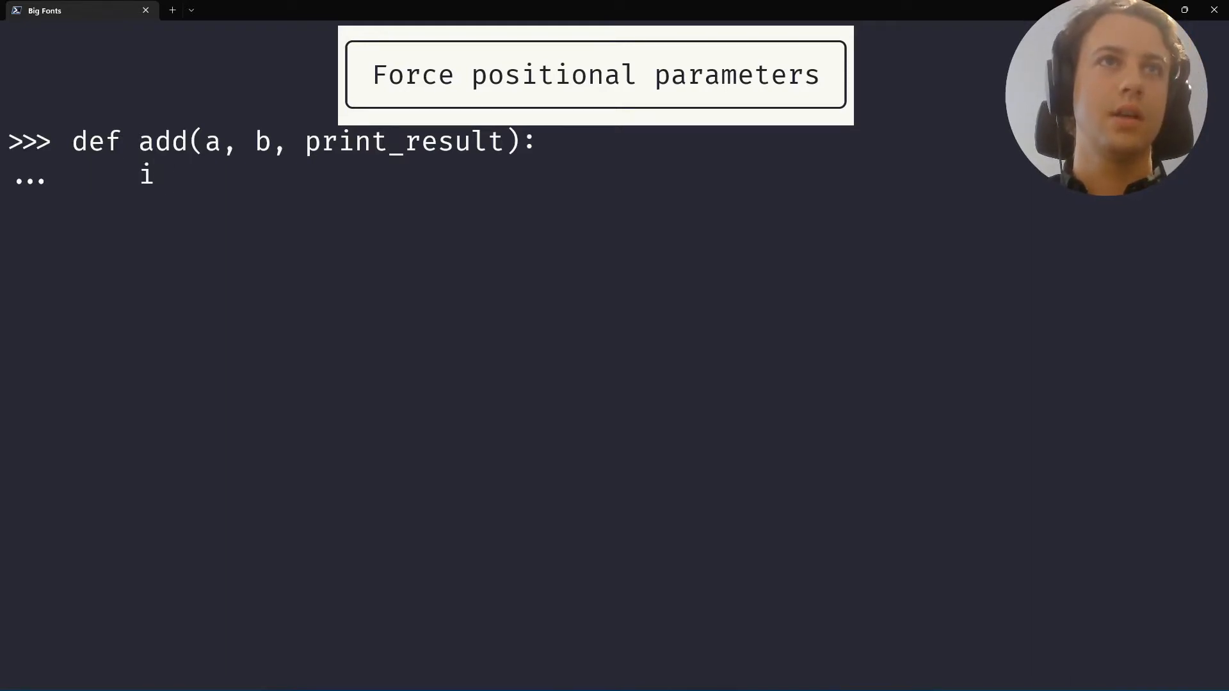
type("f print_result:")
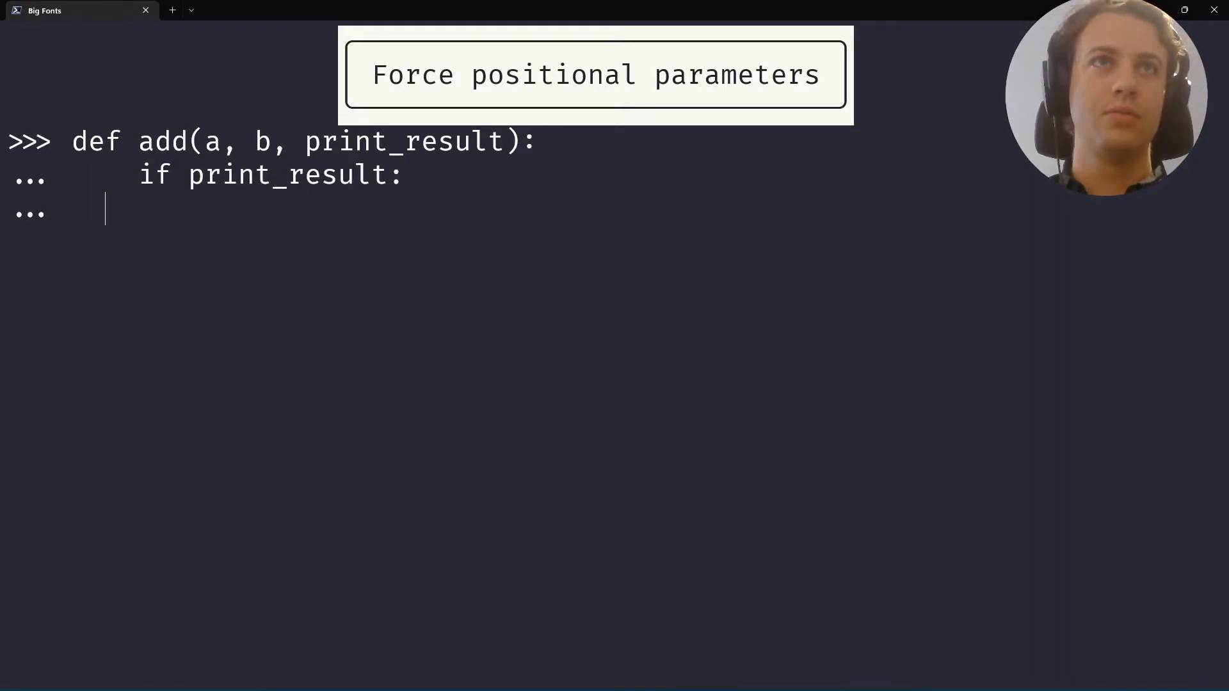
type("print(a + b")
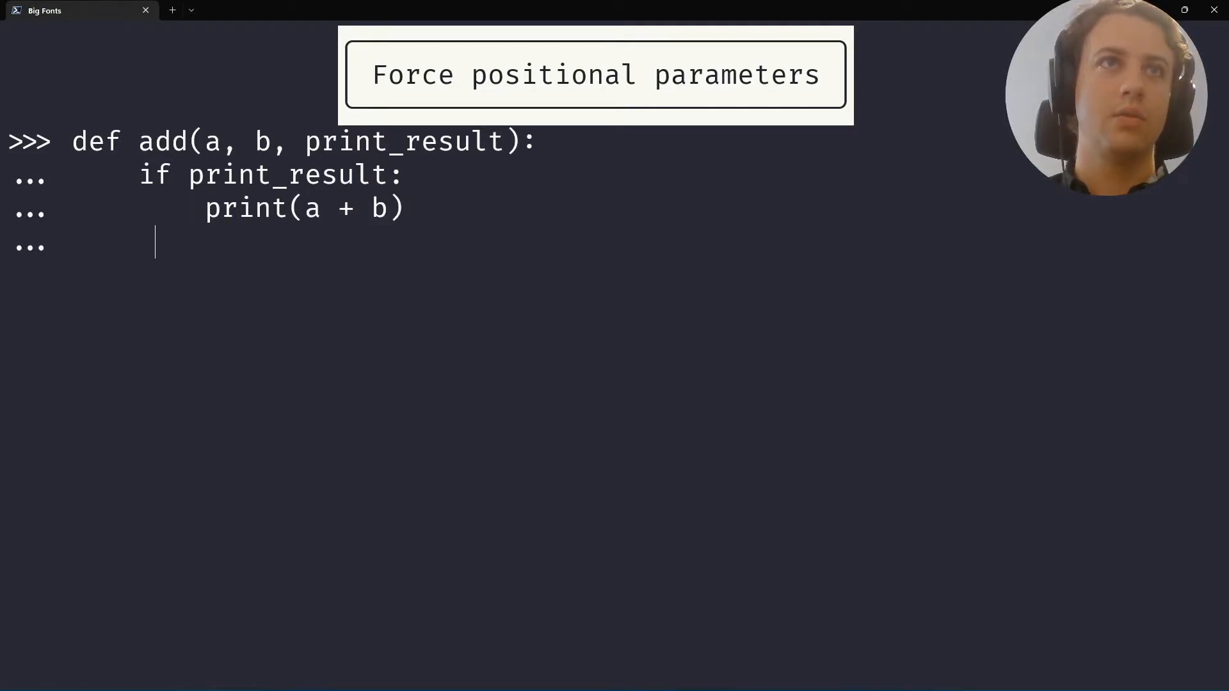
type("else:")
type("return a + b")
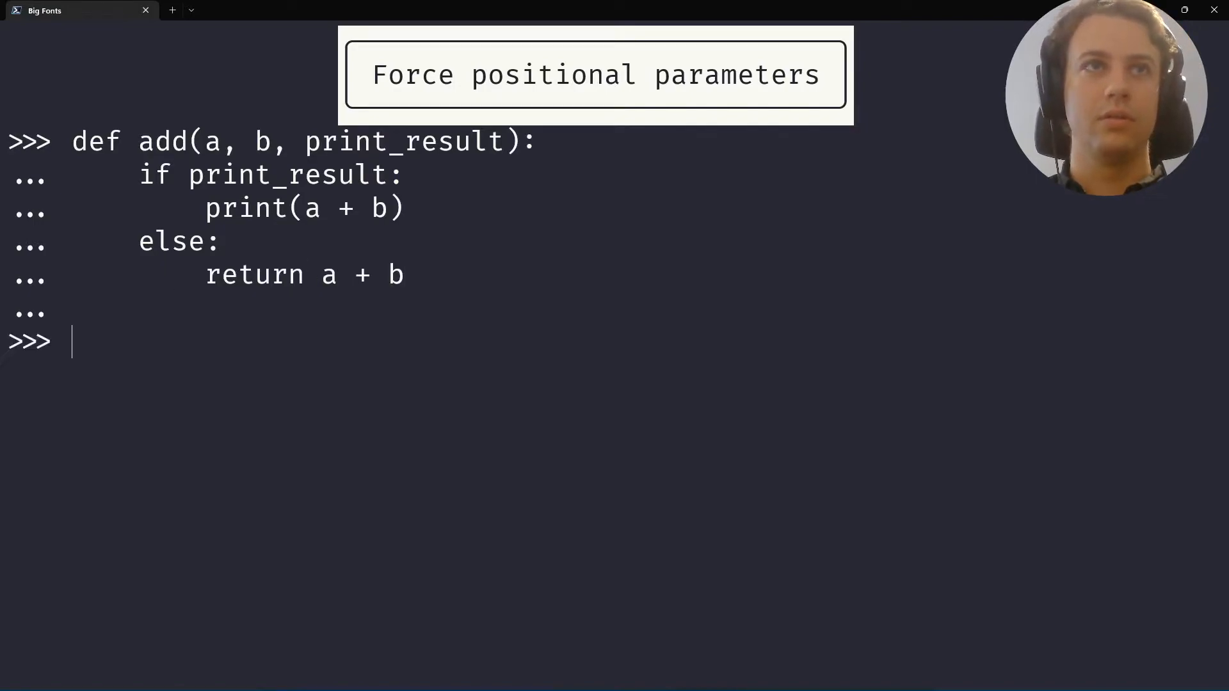
Call add(a=3, b=4, print_result=True) with keyword arguments, printing 7
type("add9")
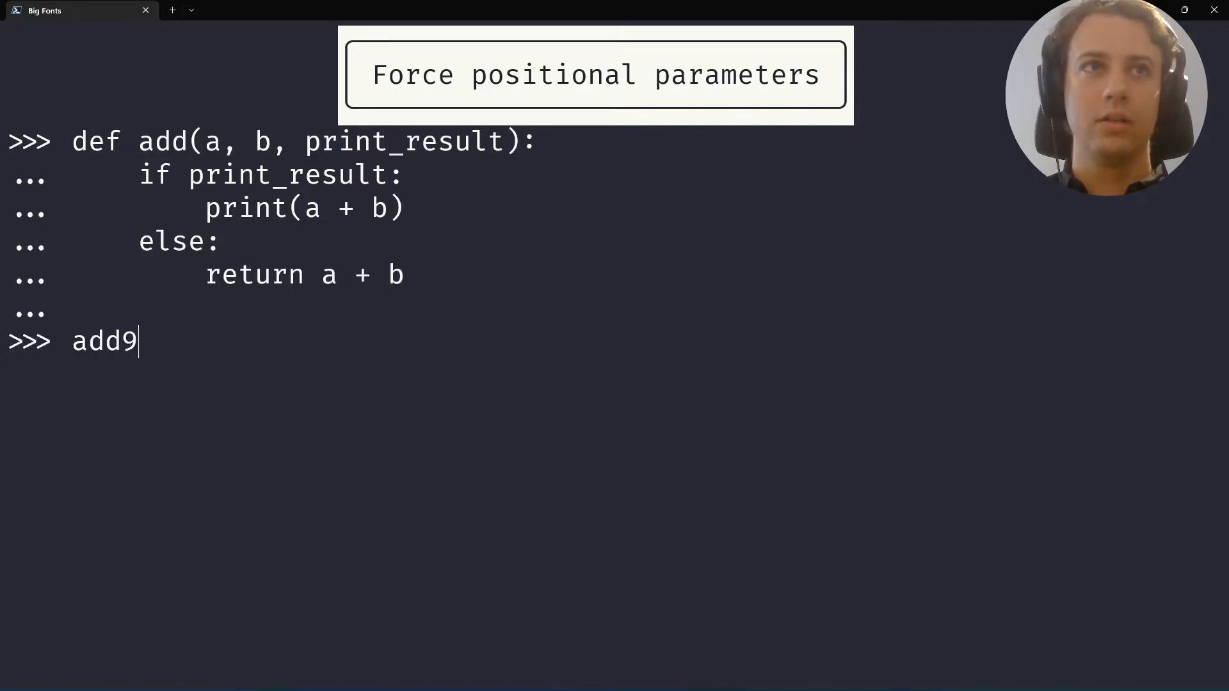
type("(a")
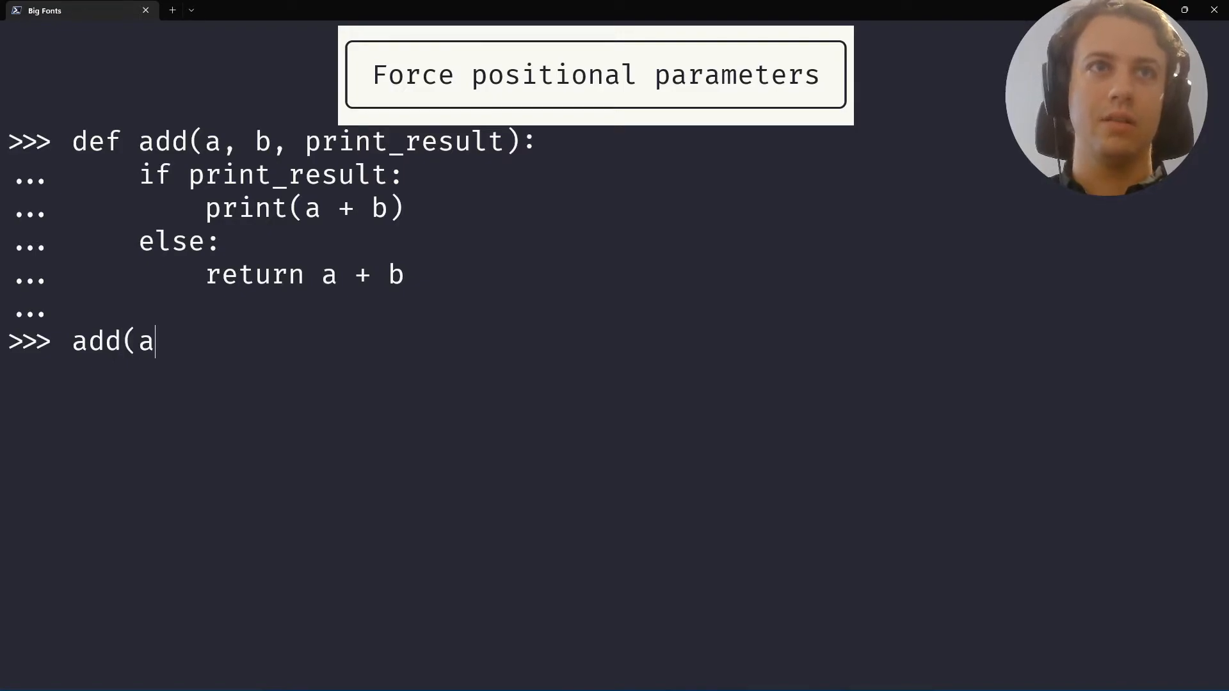
type("=3, b=")
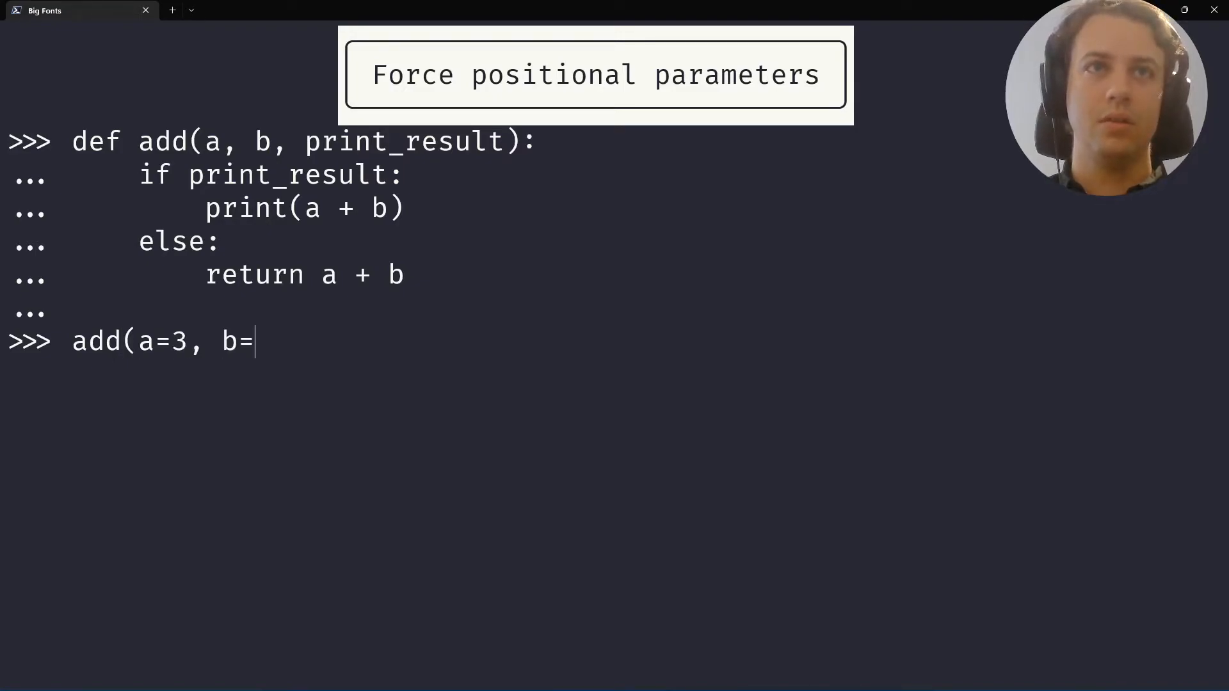
type("4, print_result=True")
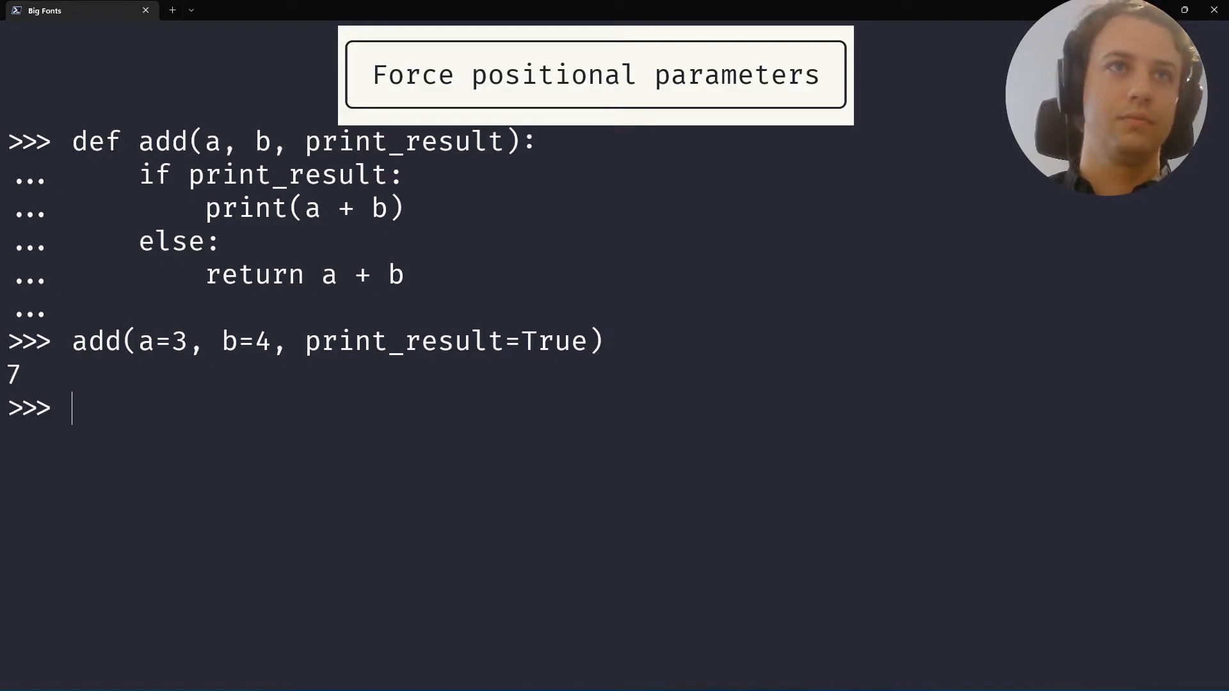
mouse_move(161, 353)
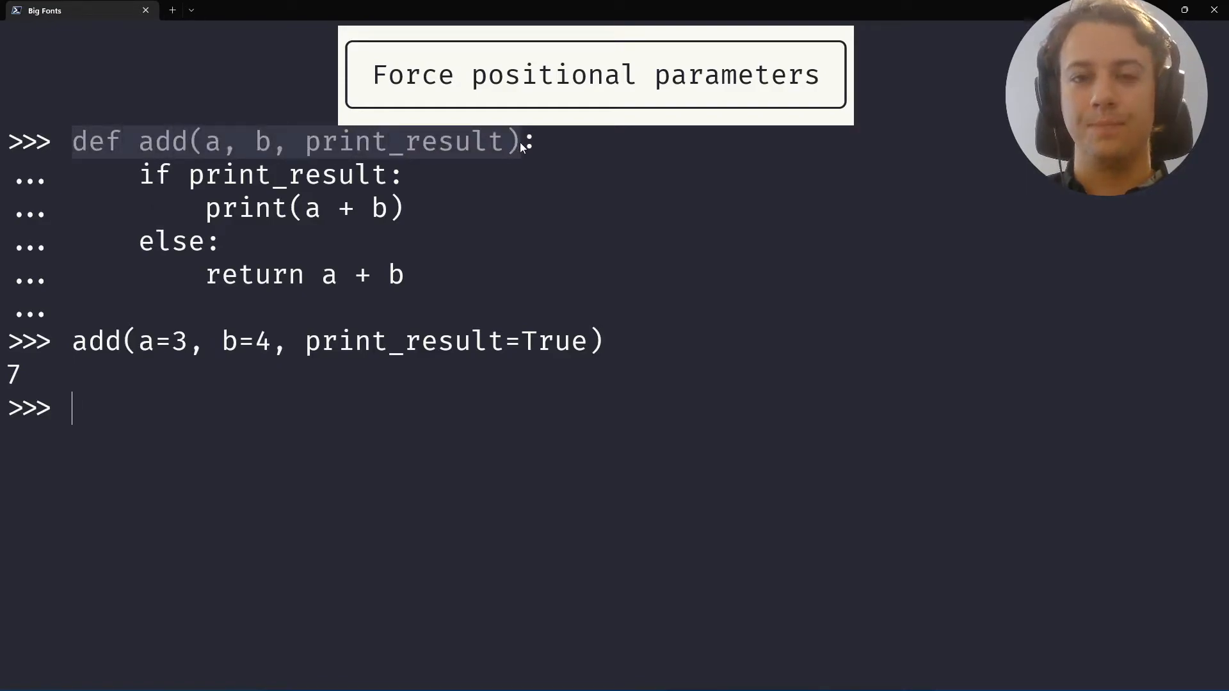
Write the signature def add(a, b, /, print_result): with no default on print_result
type("d")
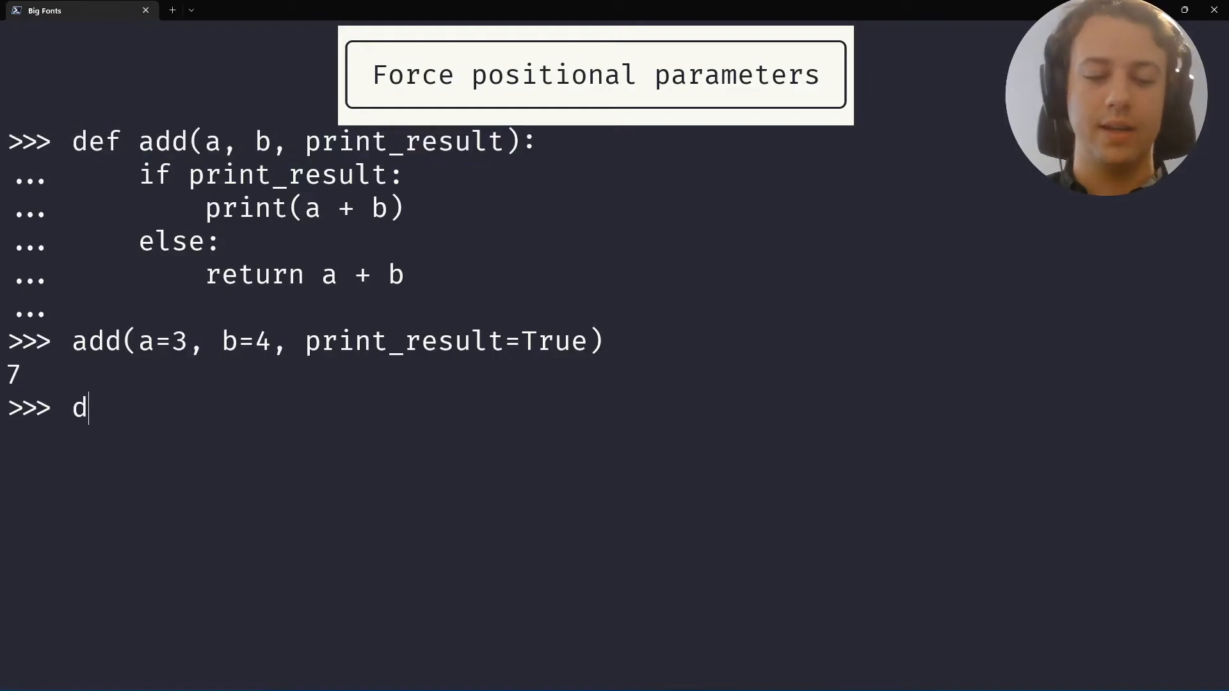
type("ef add")
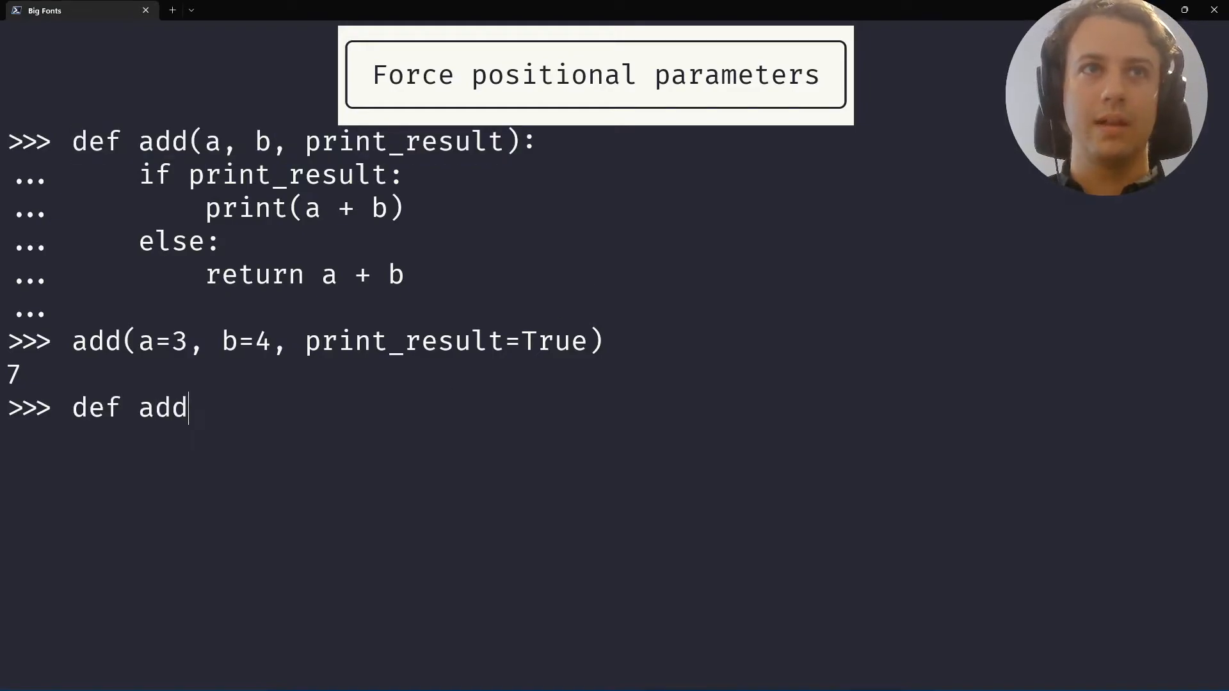
type("(a, b,")
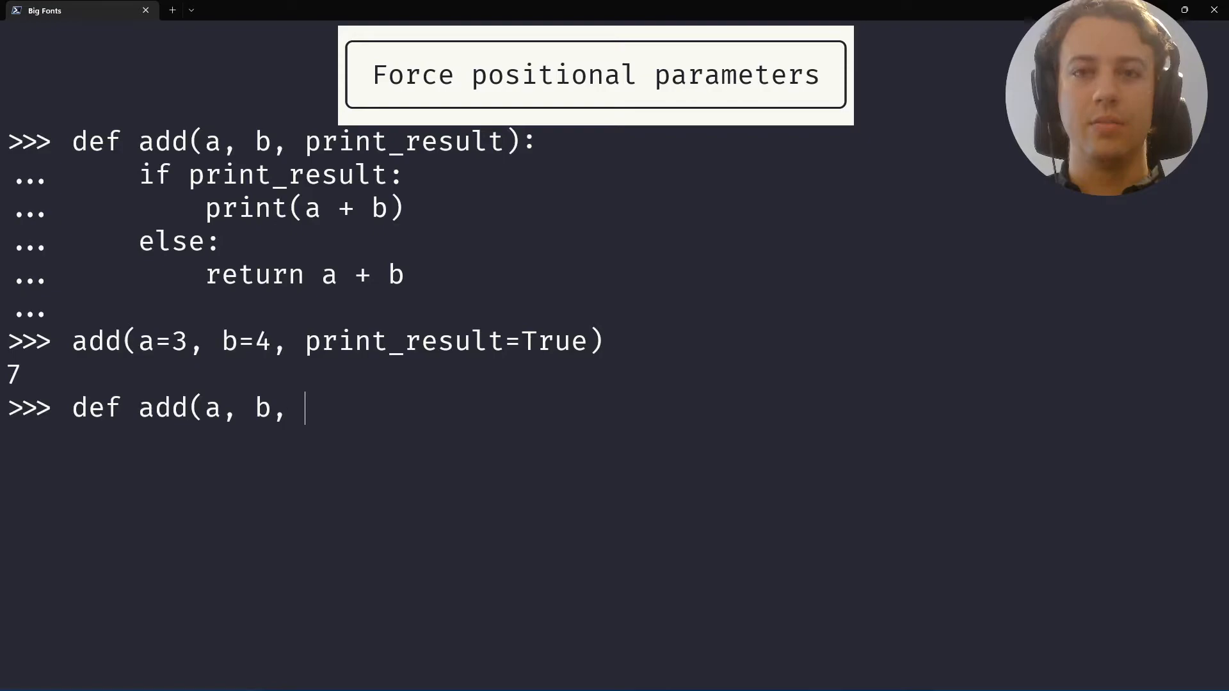
type("/,")
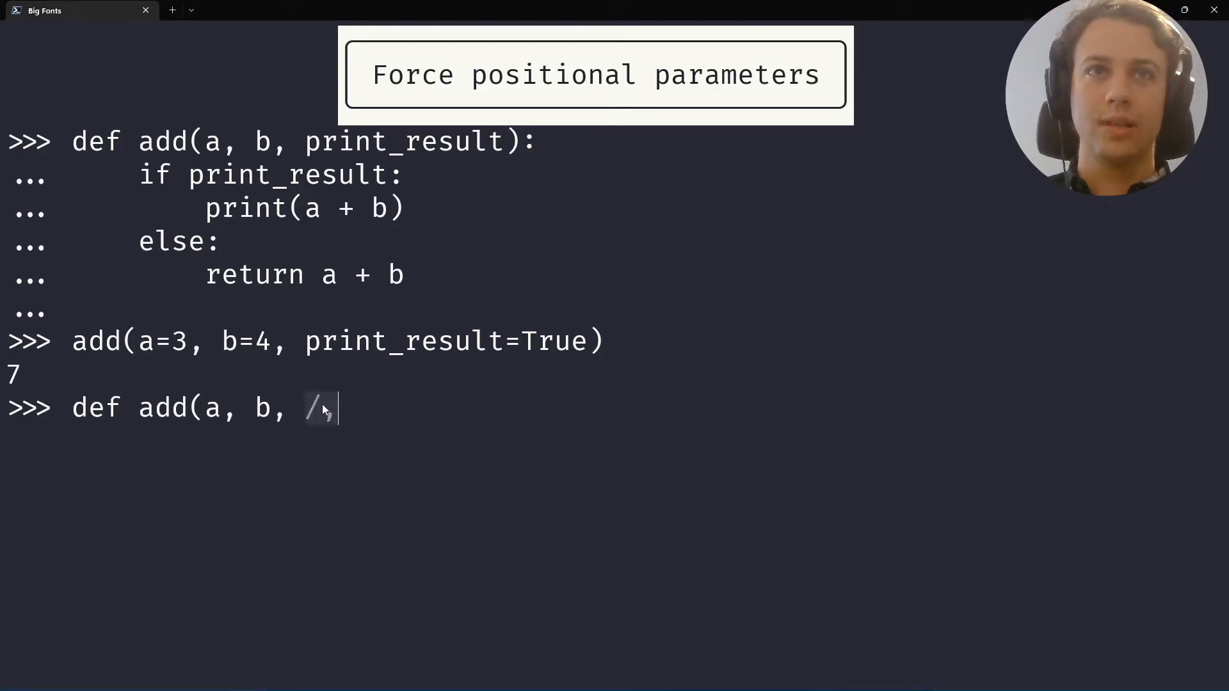
type(",")
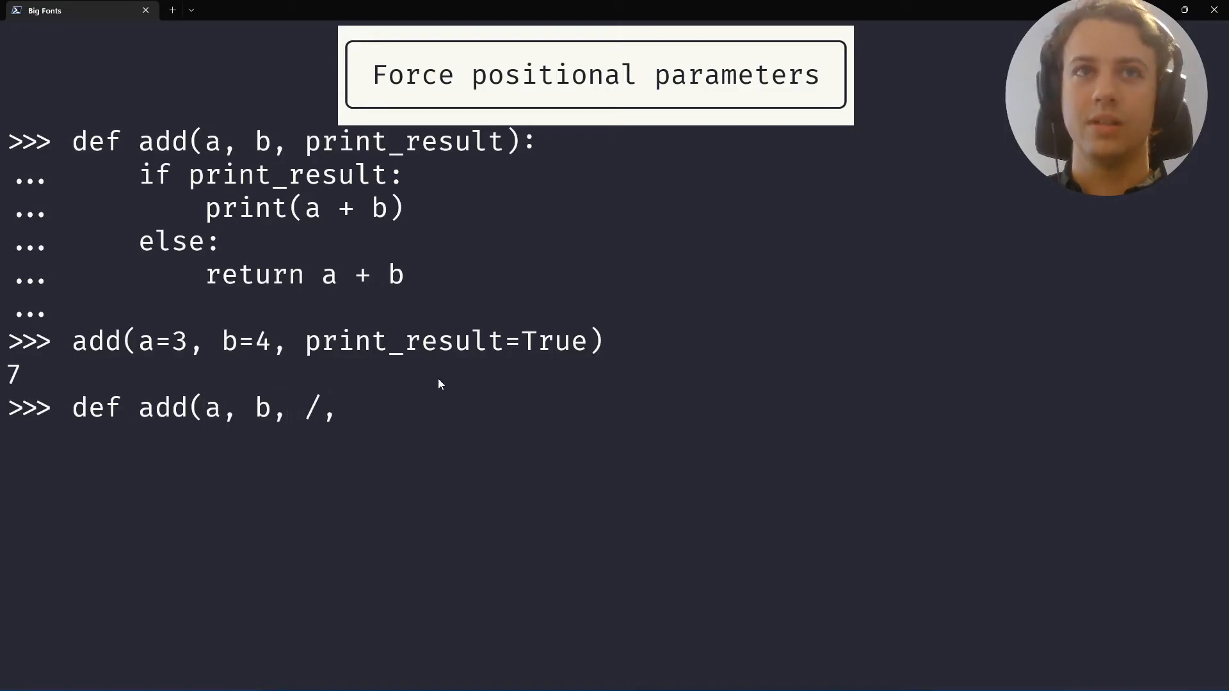
type("print_result=")
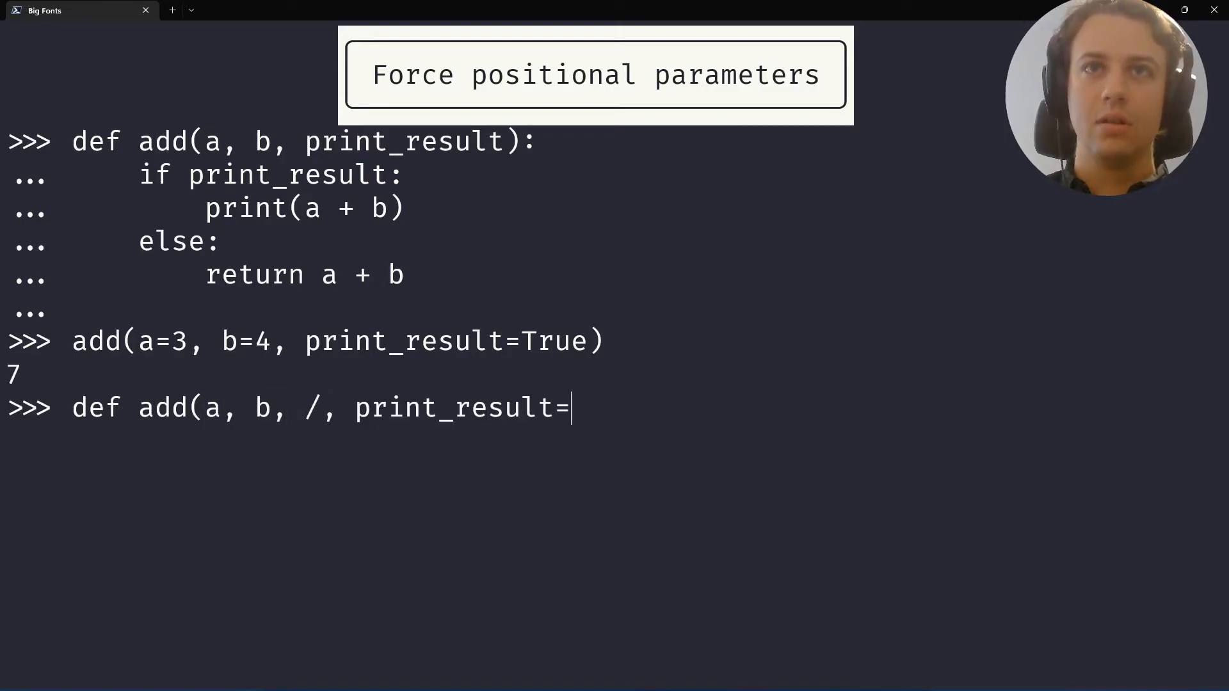
type("True)")
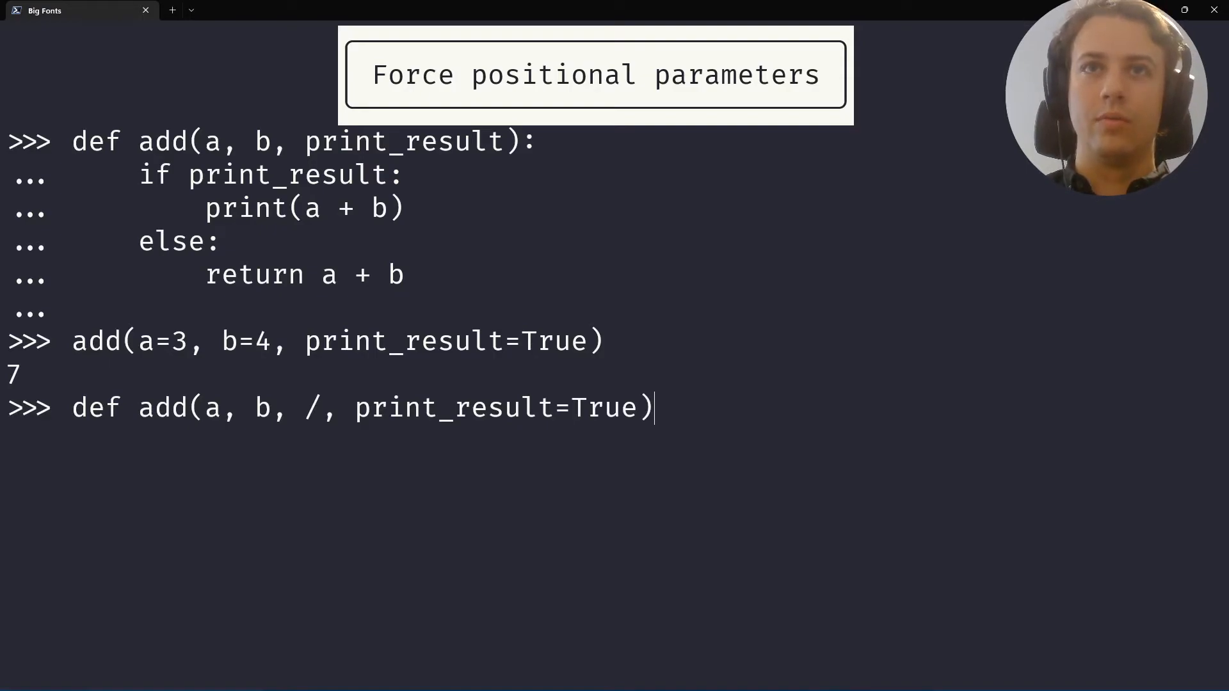
key("Backspace")
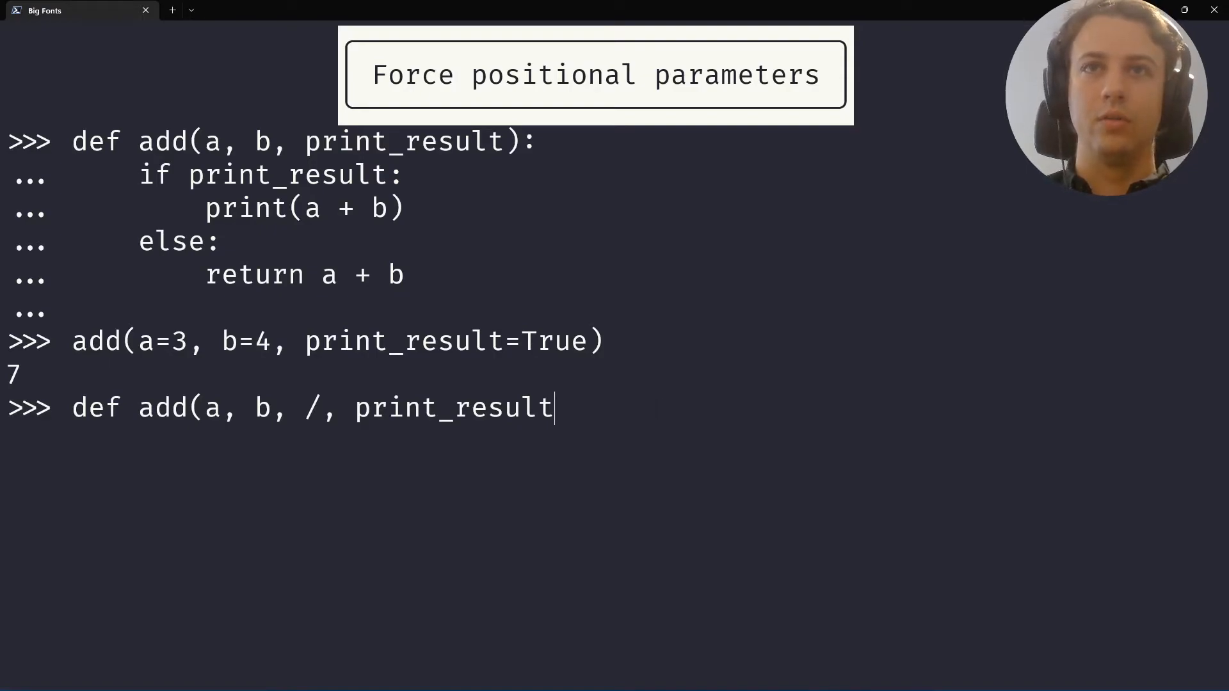
type("):")
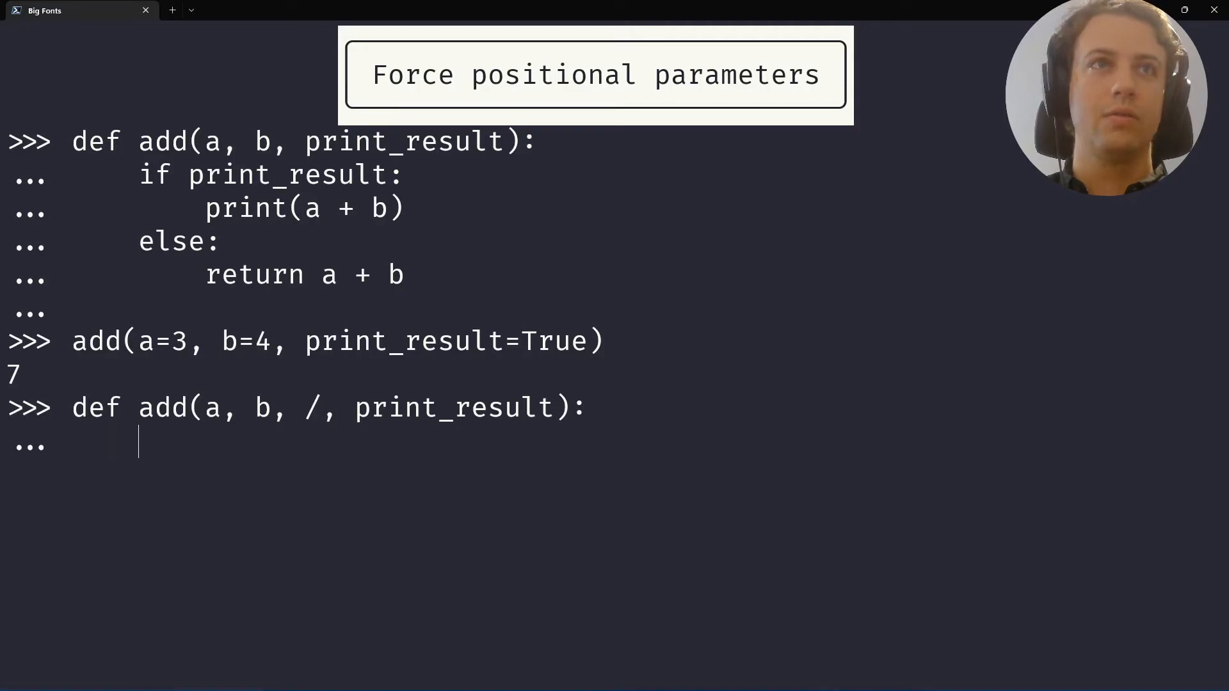
Add the body: if print_result prints a + b, else returns a + b
type("if print_result")
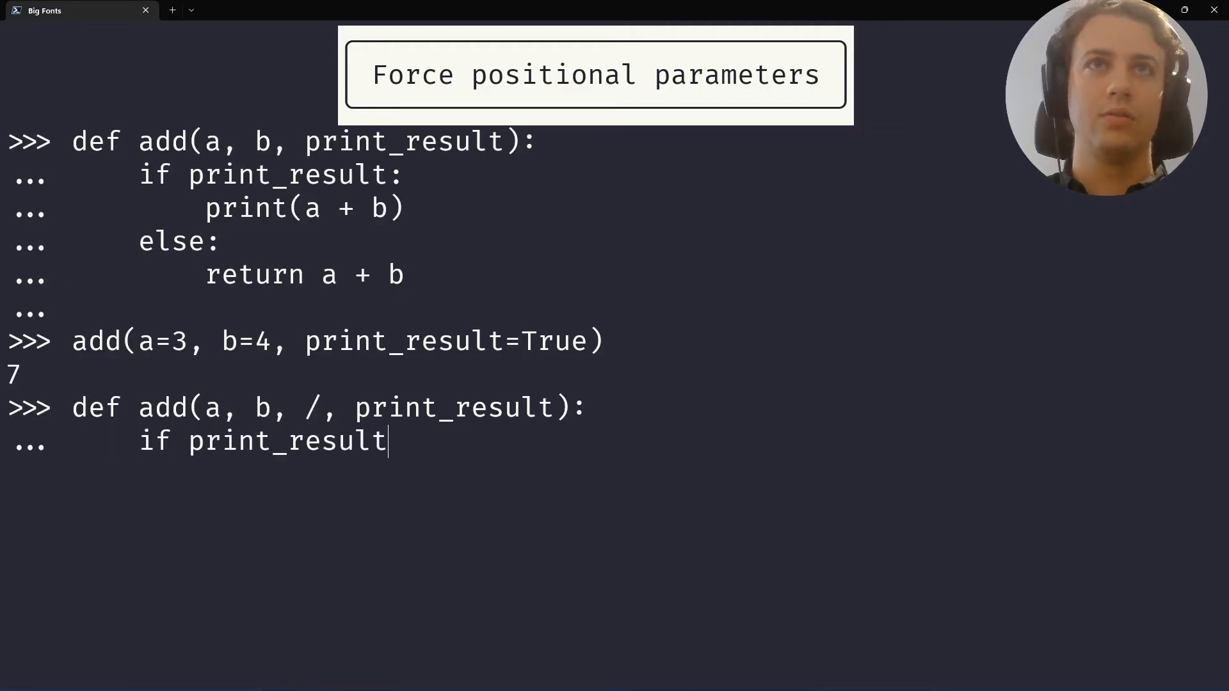
type(": print(a + b)")
type("else:")
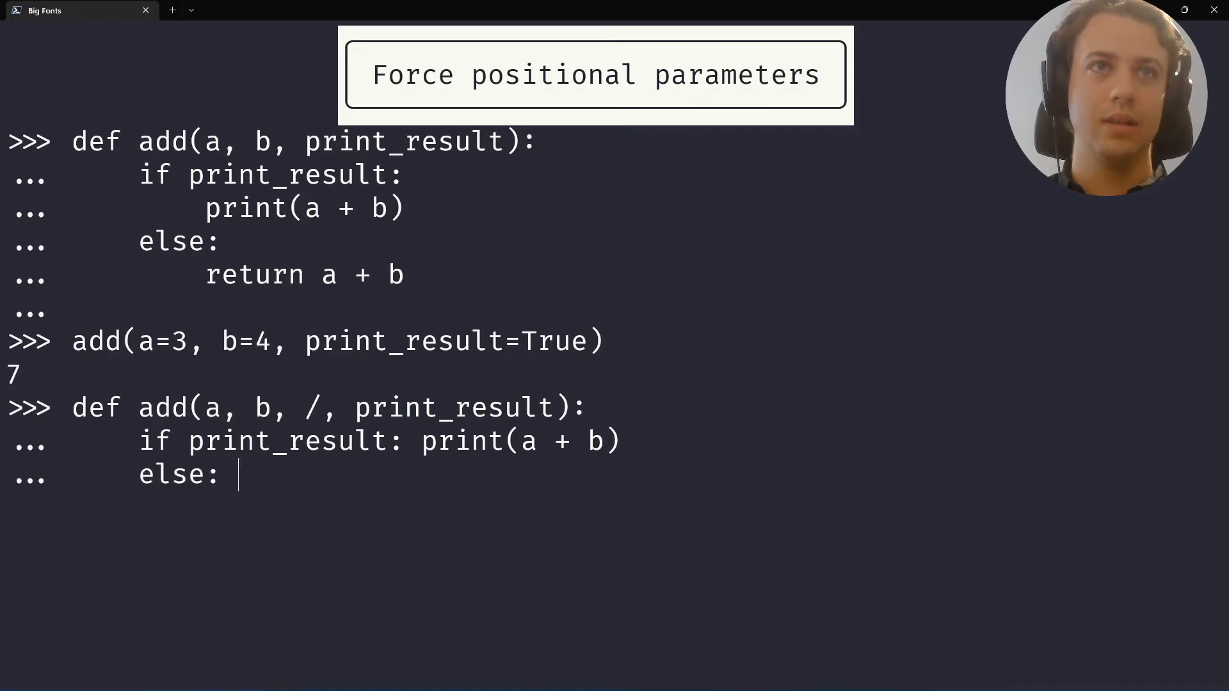
type("return a + b")
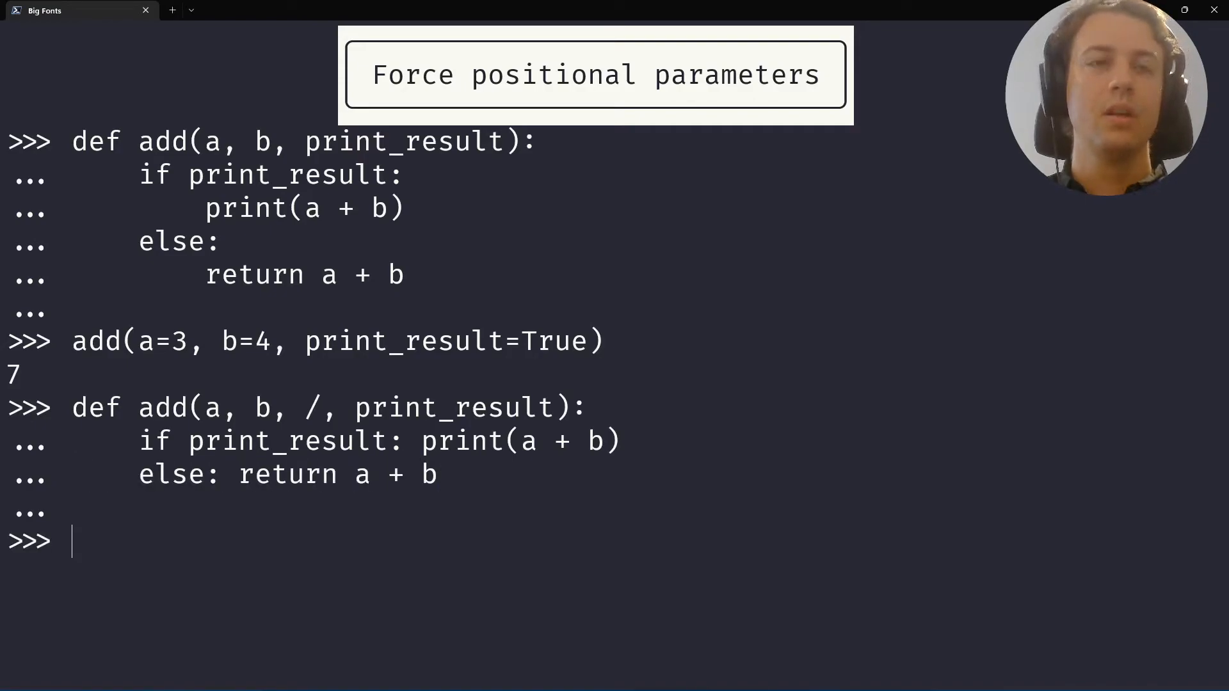
Call add(a=3, b=4, print_result=True), raising a positional-only TypeError
type("add(a=")
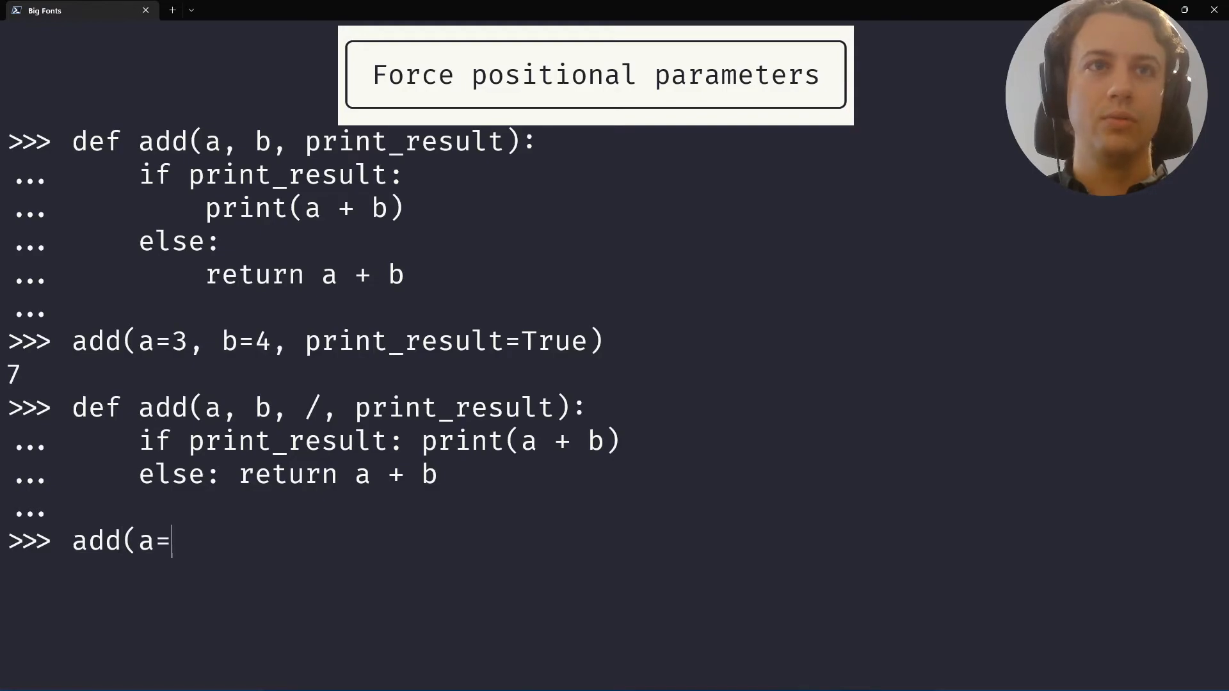
type("3, b=4")
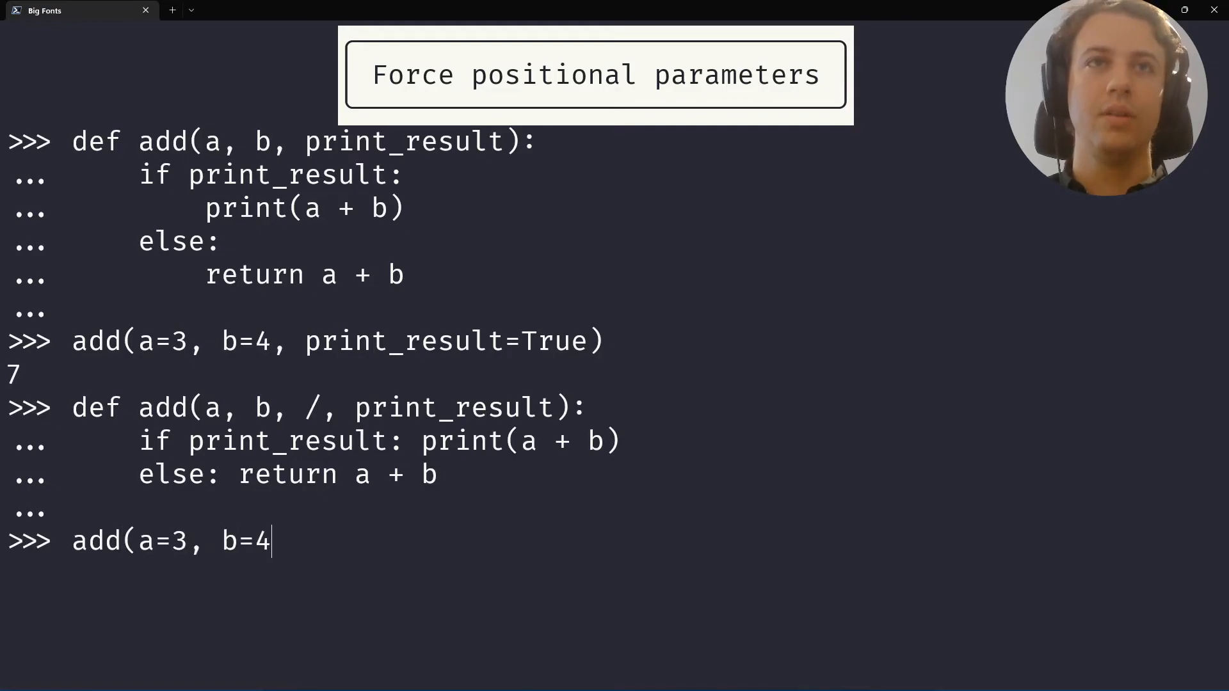
type(", print_result=True)")
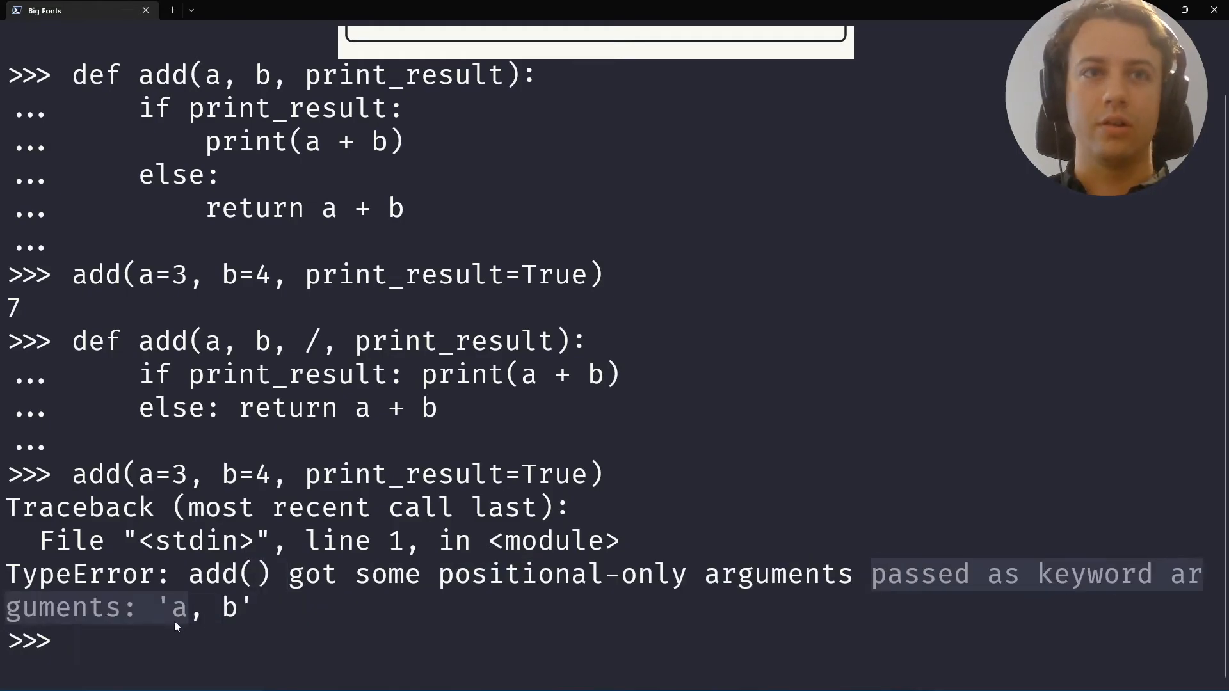
Run add with 3 and 4 passed positionally and print_result=True, printing 7
type("d")
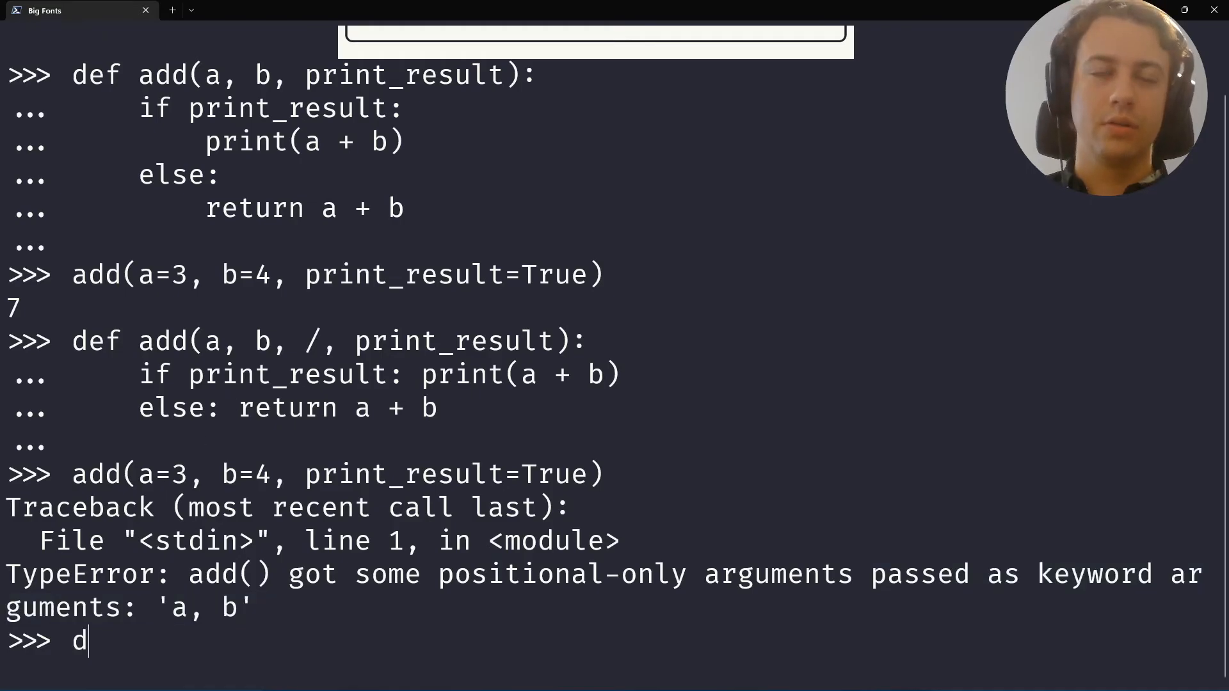
type("dd(a=3, b=4, print_result=True)")
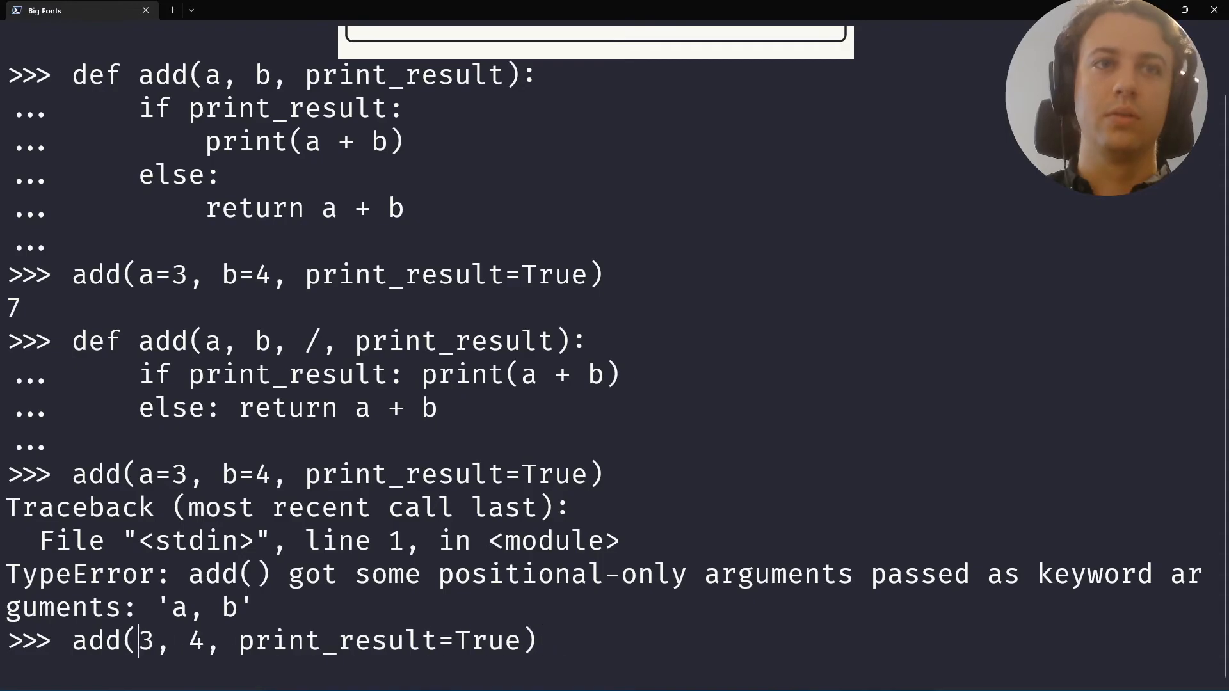
key("Return")
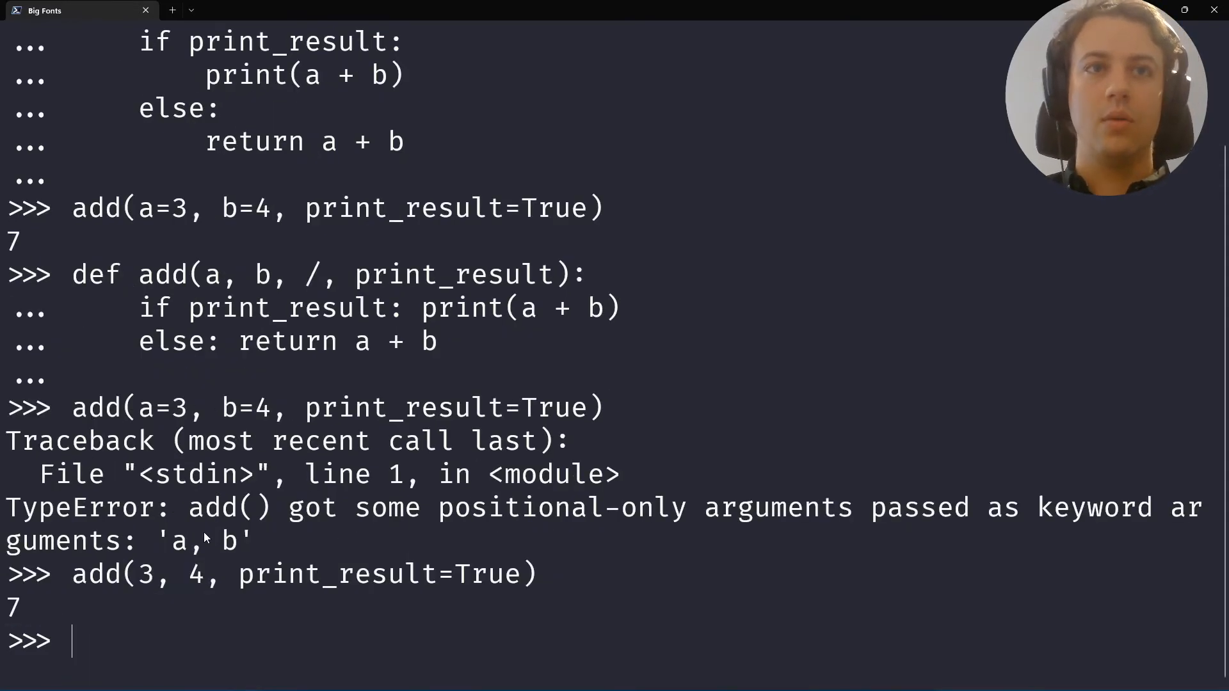
Retype add(3, 4, print_result=True) at the prompt and highlight print_result in the definition
type("add(3, 4, print_result=True)")
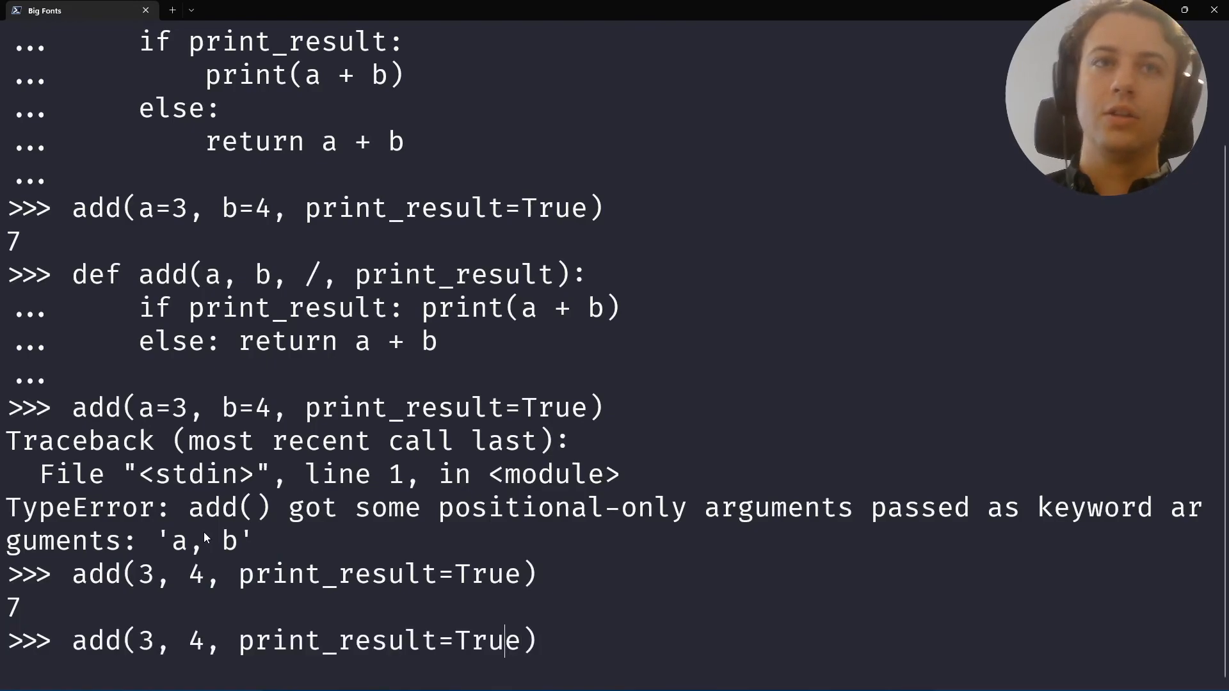
mouse_move(317, 277)
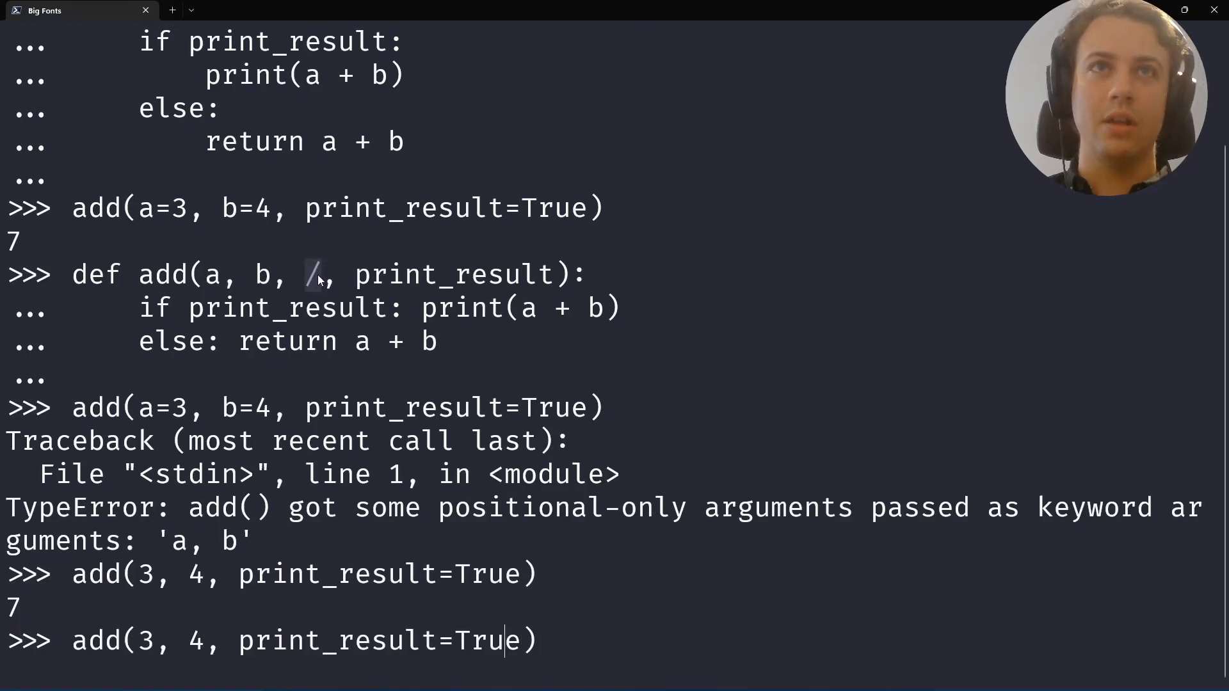
double_click(452, 274)
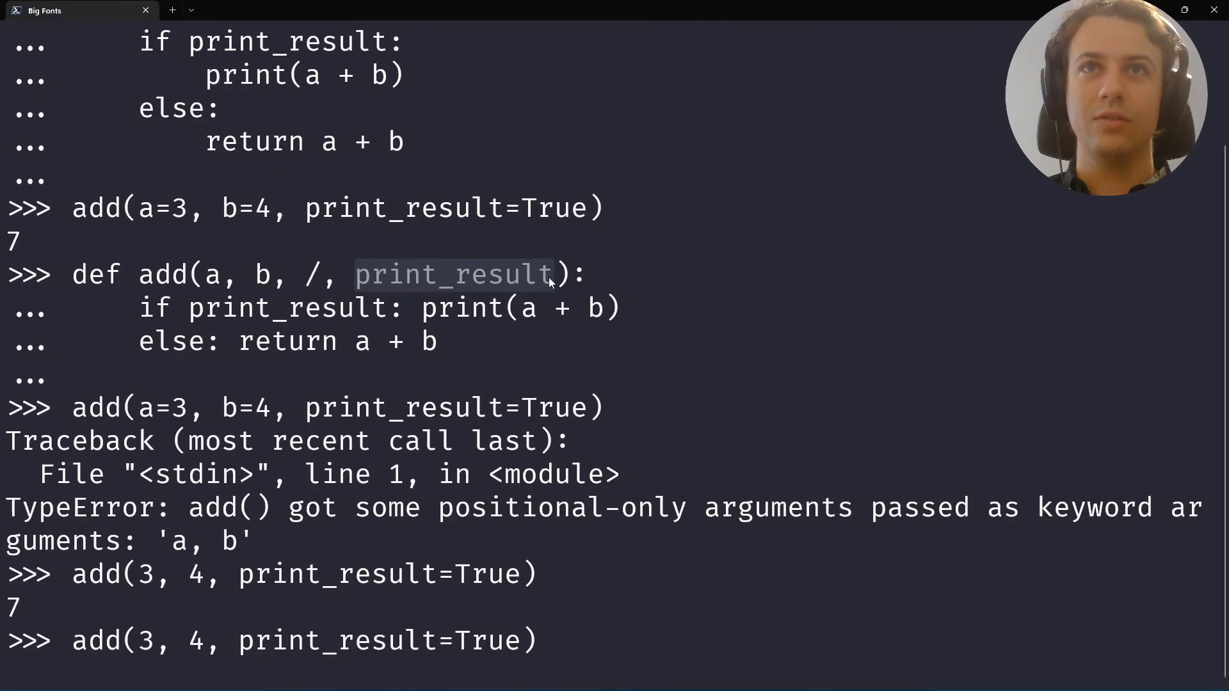